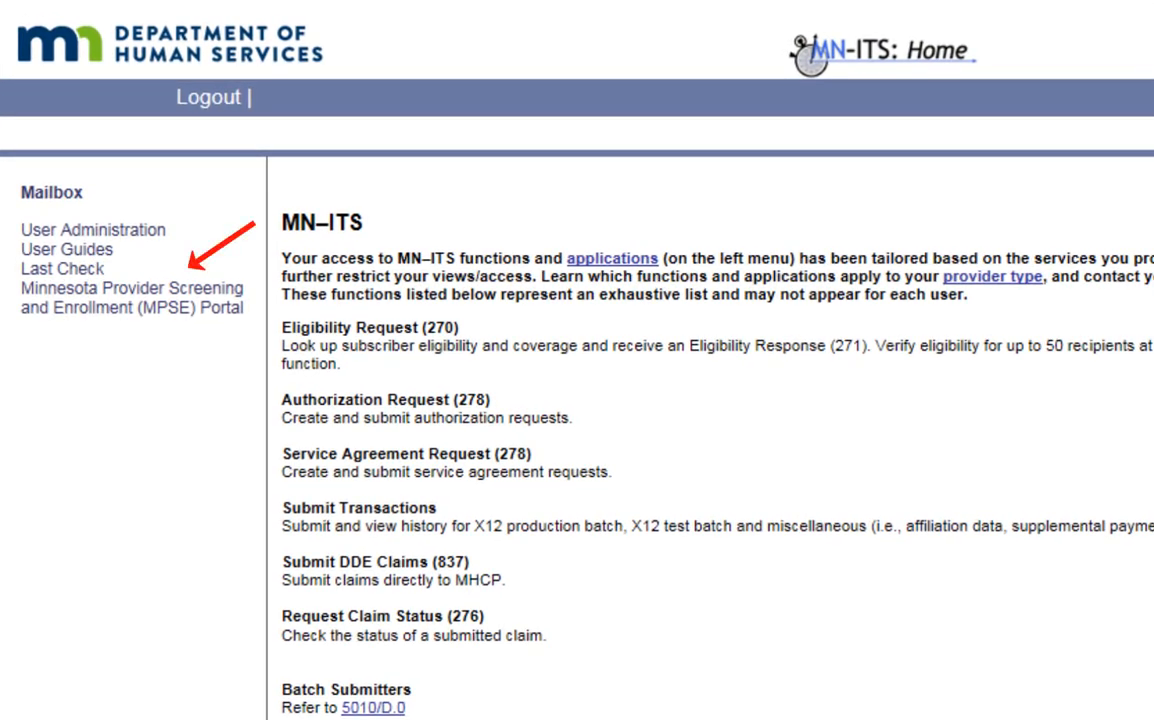
- Go from the MN-ITS home page into the MPSE Portal for the provider profile
{"action": "left_click", "coordinate": [132, 296]}
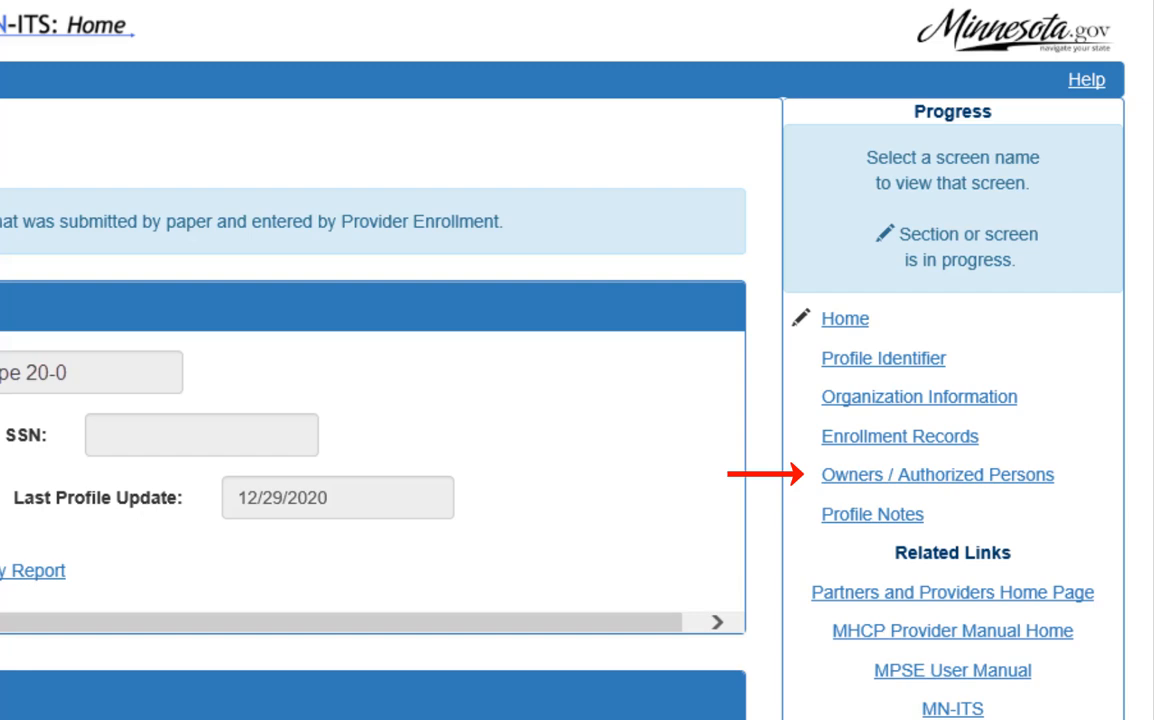
- Show the Owners / Authorized Persons screen from the Progress panel
{"action": "left_click", "coordinate": [936, 474]}
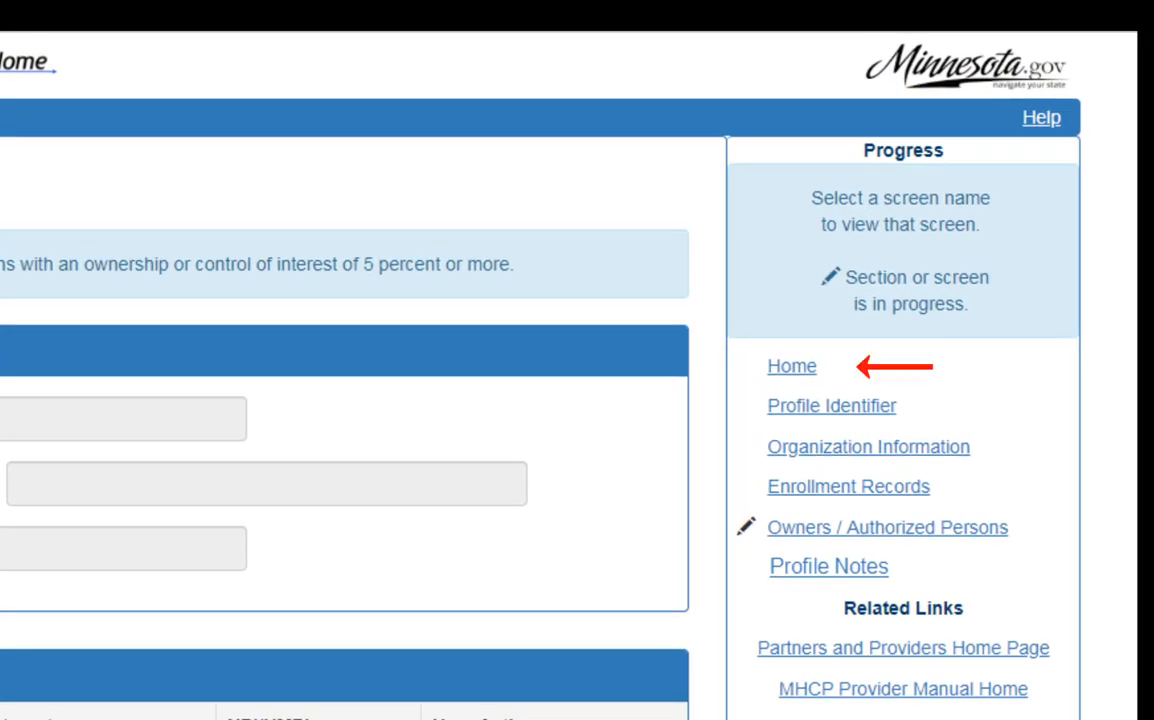
- Return to the Manage Portfolio home page and start a new request from the Requests list
{"action": "left_click", "coordinate": [792, 364]}
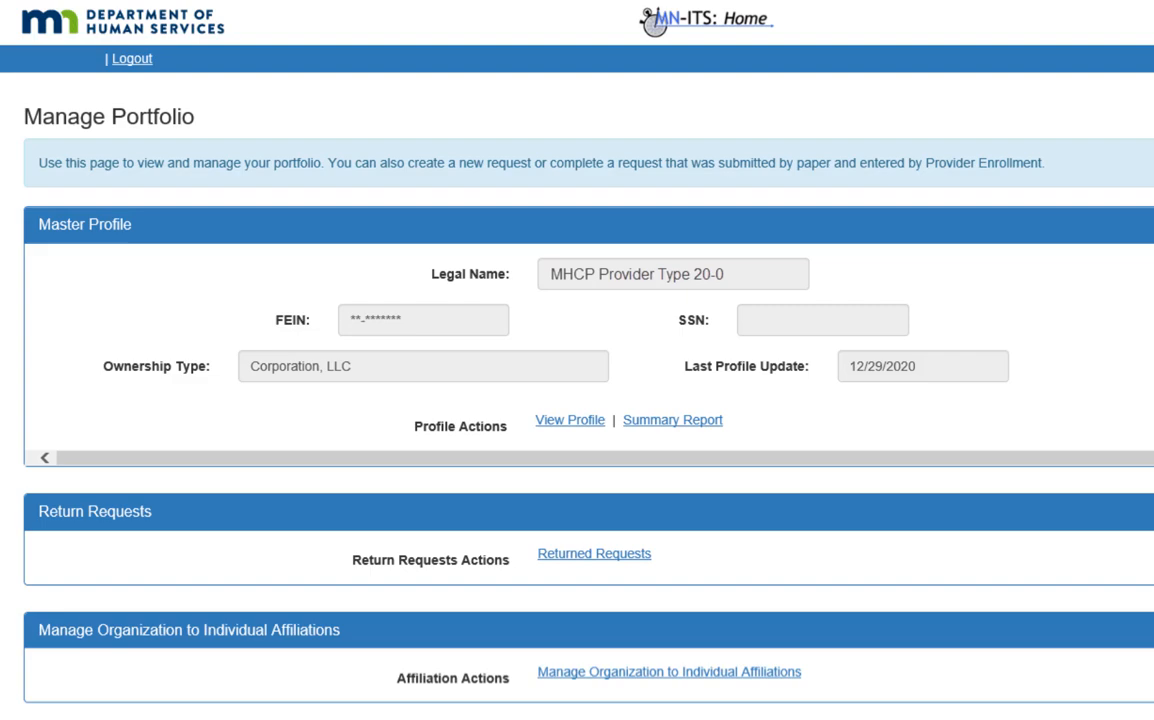
{"action": "scroll", "scroll_direction": "down", "scroll_amount": 3}
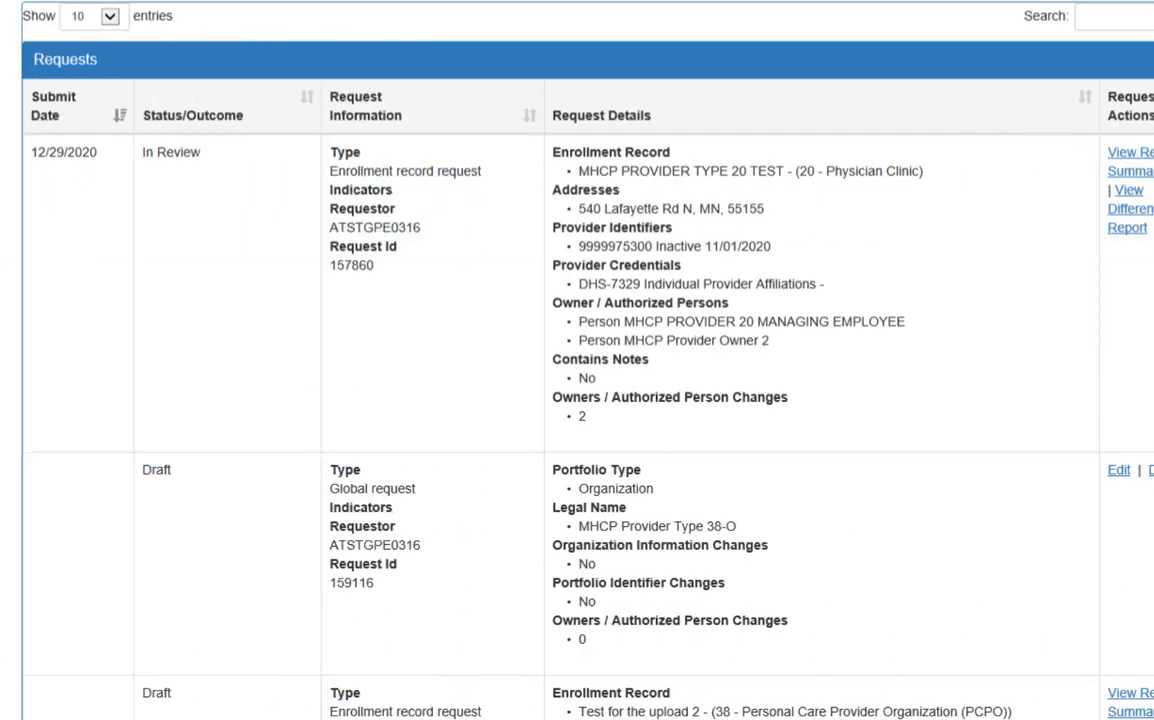
{"action": "scroll", "scroll_direction": "down", "scroll_amount": 3}
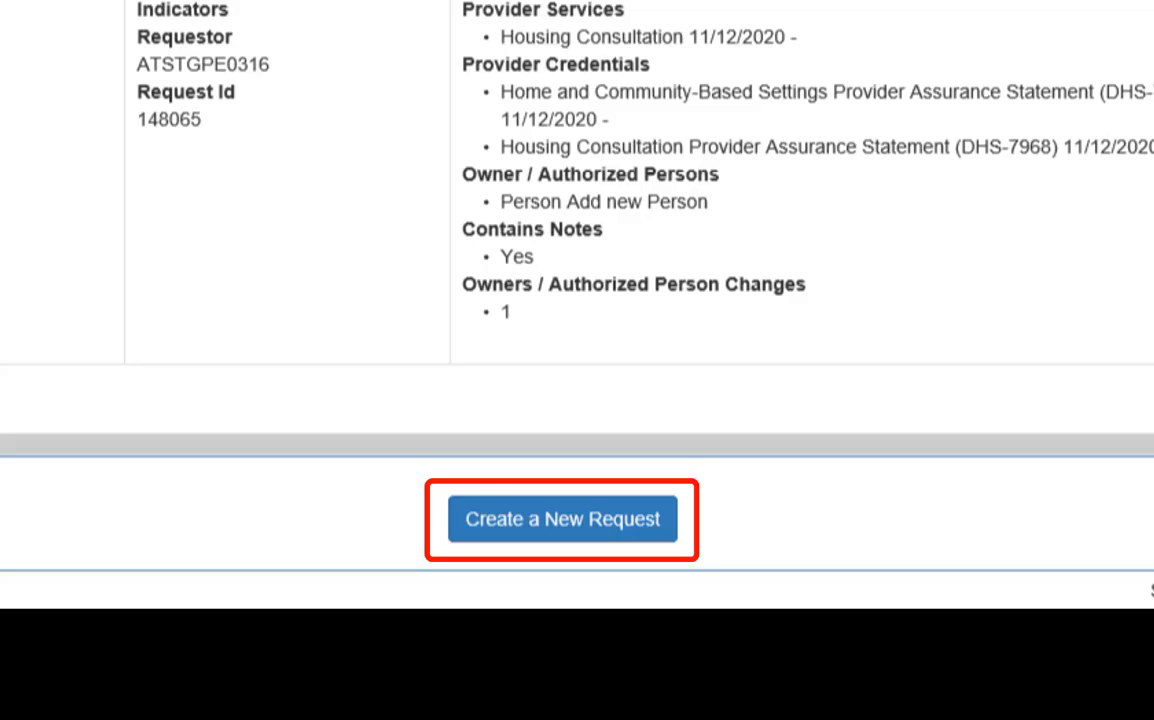
{"action": "left_click", "coordinate": [560, 518]}
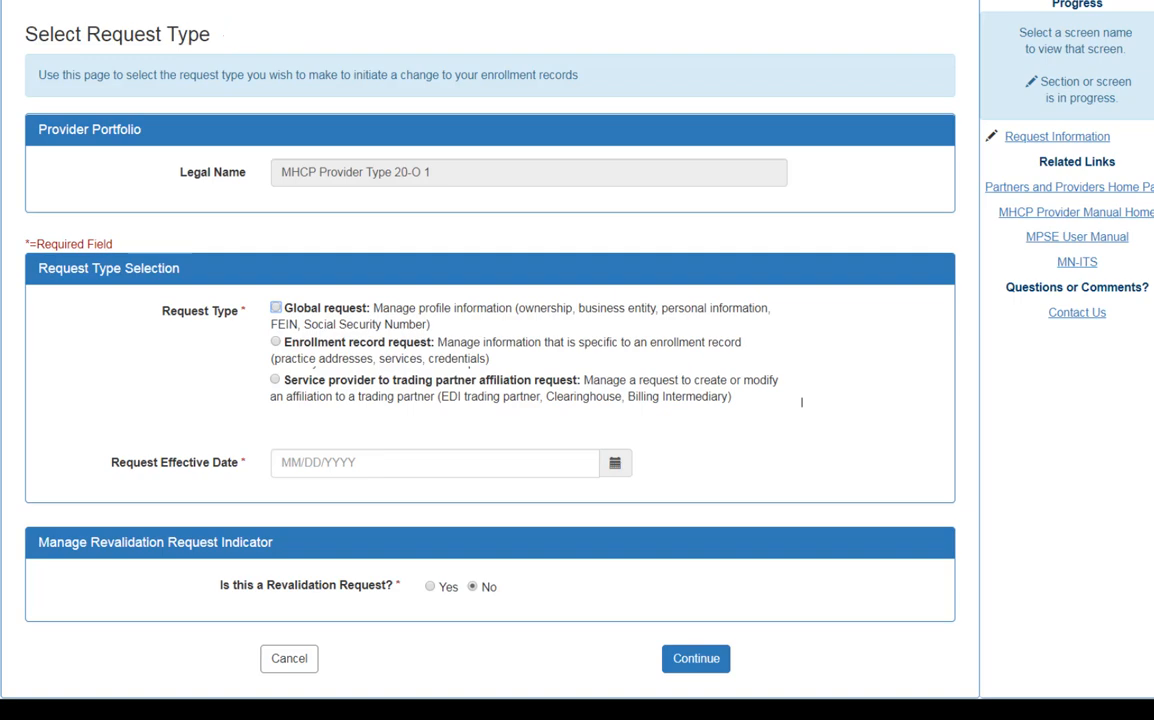
- Start a Global request and pick its effective date from the calendar
{"action": "scroll", "scroll_direction": "down", "scroll_amount": 3}
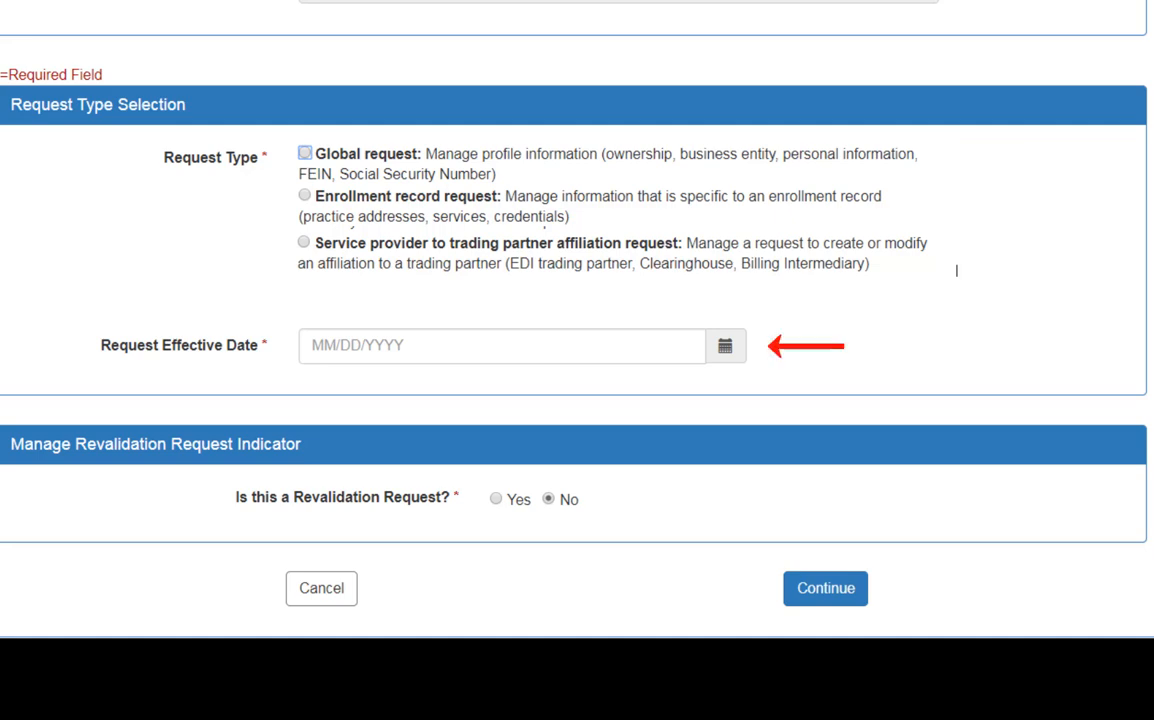
{"action": "left_click", "coordinate": [824, 588]}
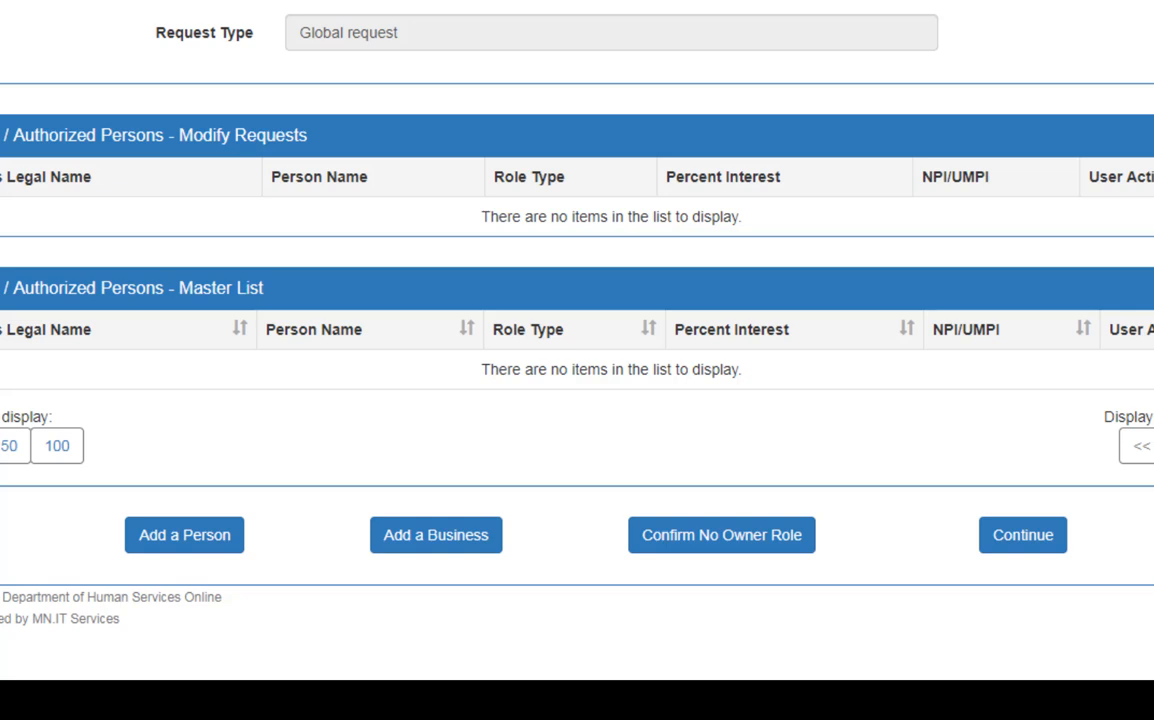
{"action": "left_click", "coordinate": [436, 534]}
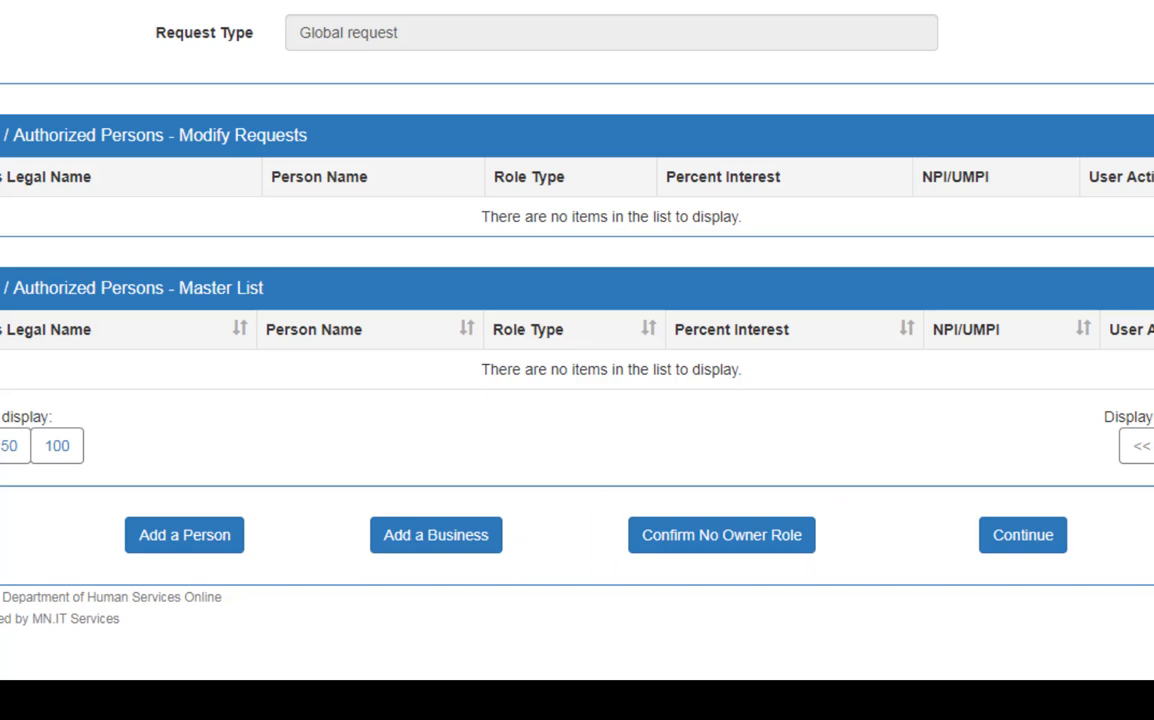
{"action": "left_click", "coordinate": [184, 534]}
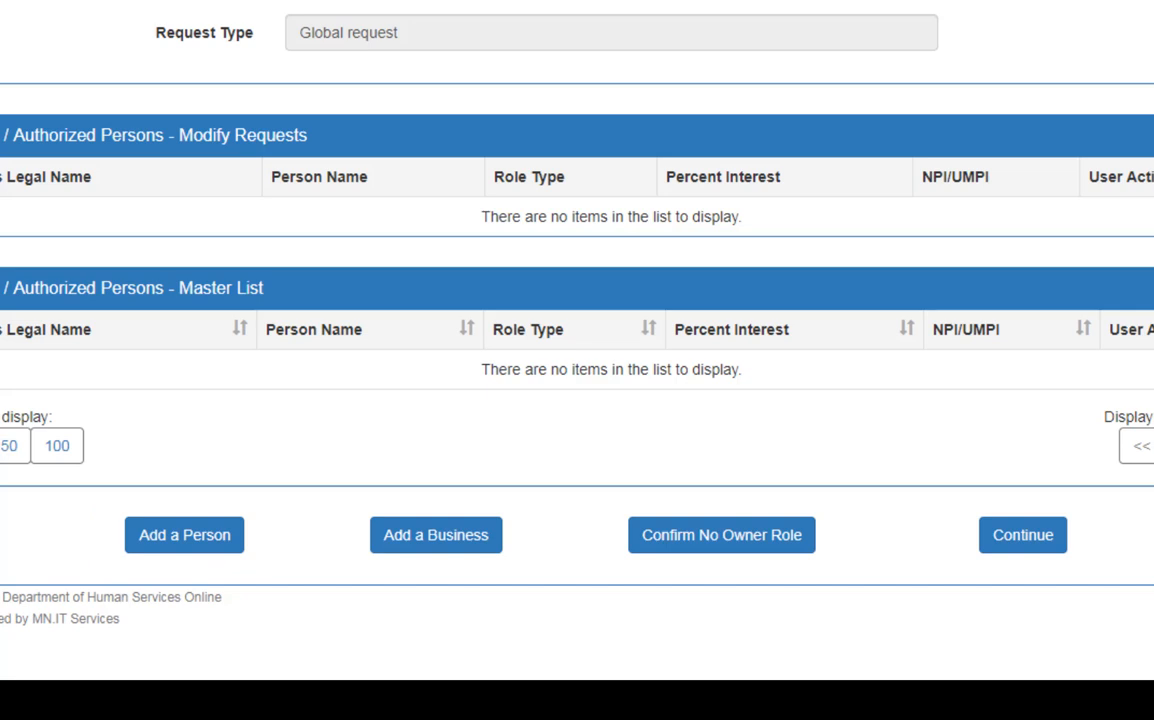
{"action": "left_click", "coordinate": [436, 534]}
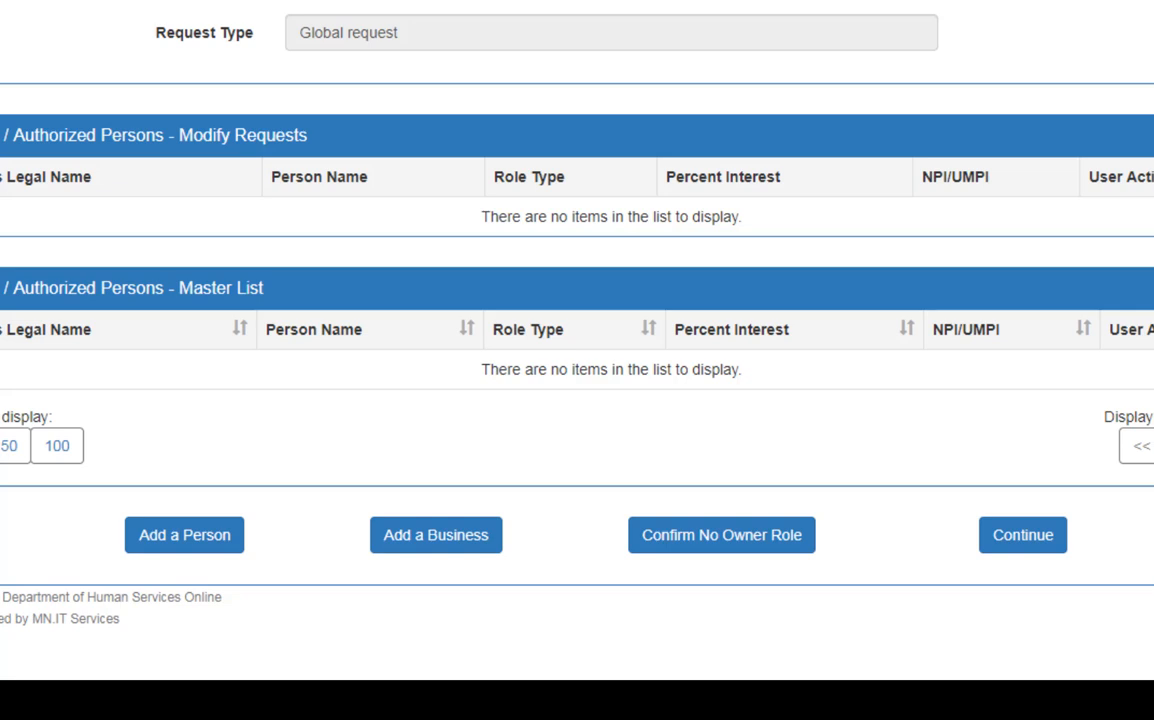
{"action": "left_click", "coordinate": [720, 534]}
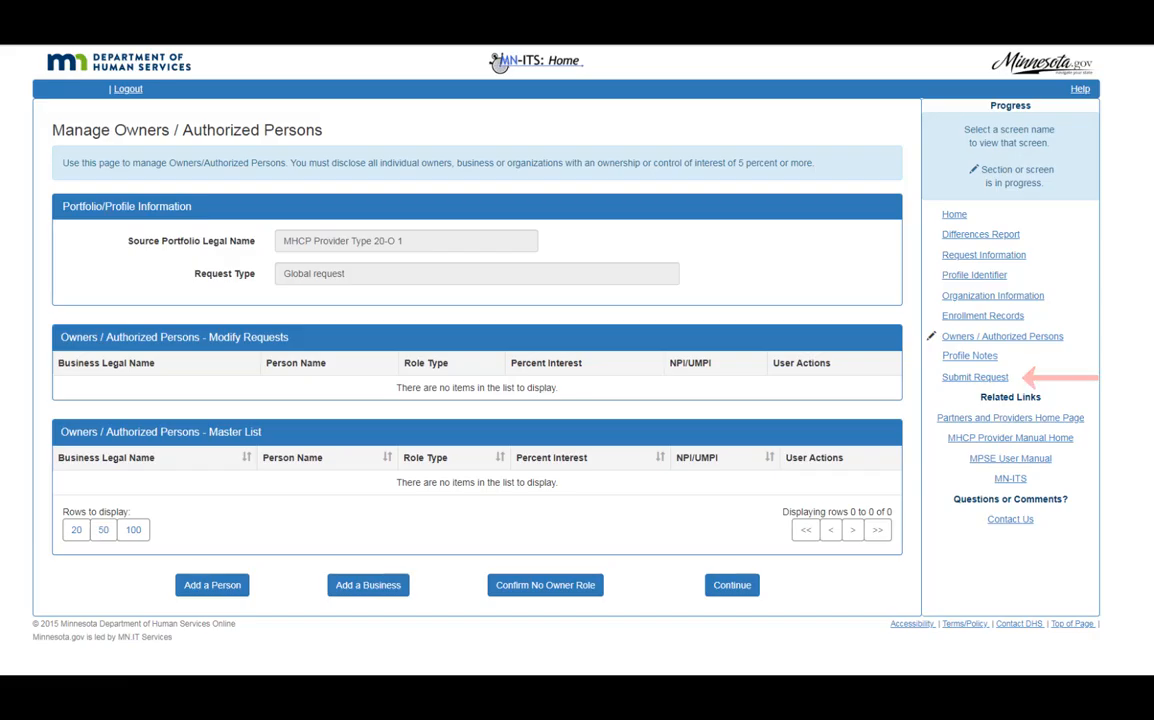
- Submit the global request for approval from the Submit Request screen
{"action": "left_click", "coordinate": [976, 376]}
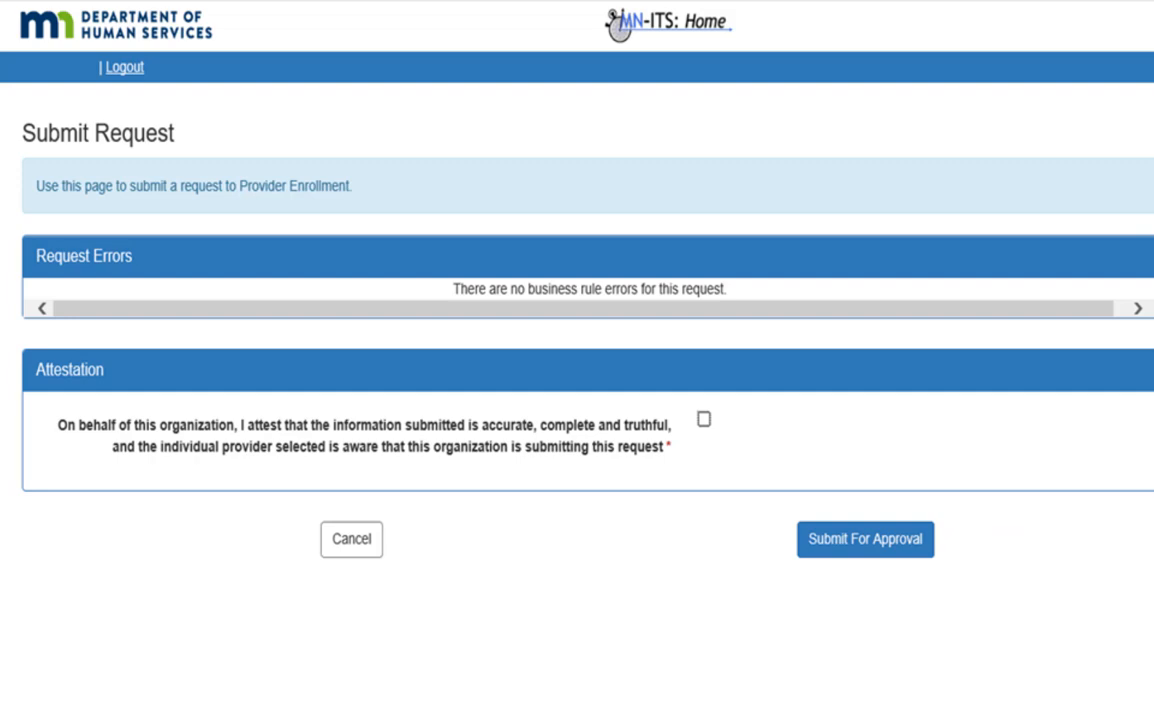
{"action": "left_click", "coordinate": [864, 540]}
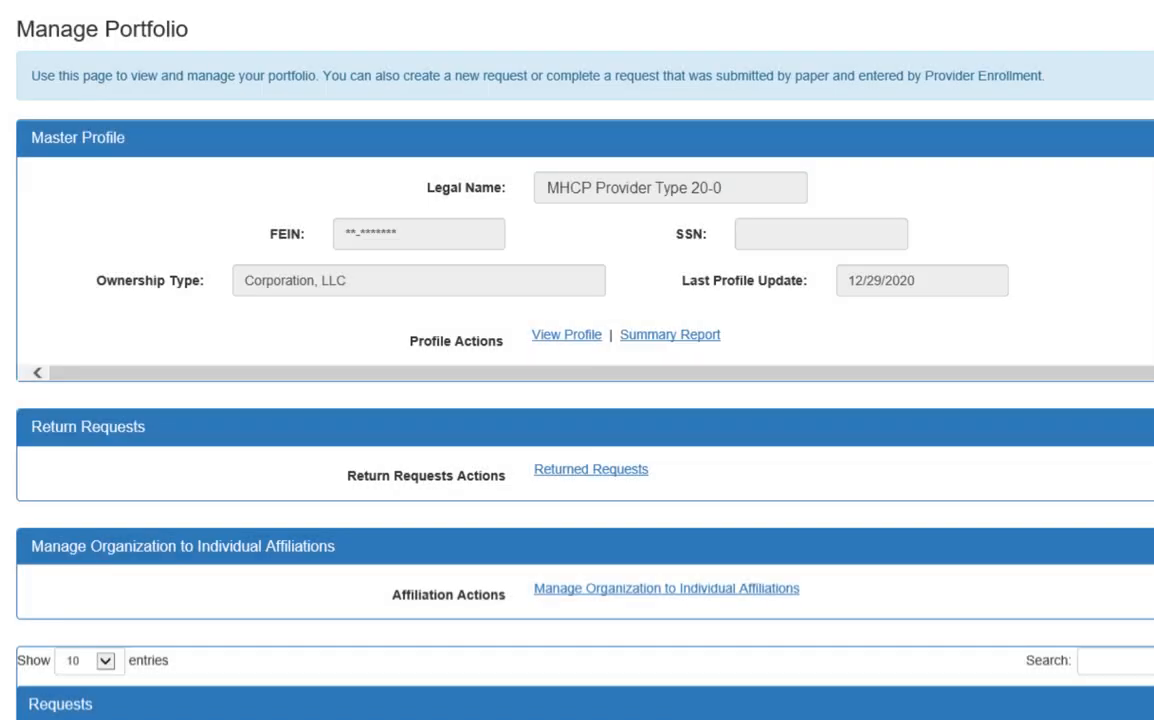
- Scroll the DHS MHCP provider training page down to the MPSE portal training entry
{"action": "scroll", "scroll_direction": "down", "scroll_amount": 3}
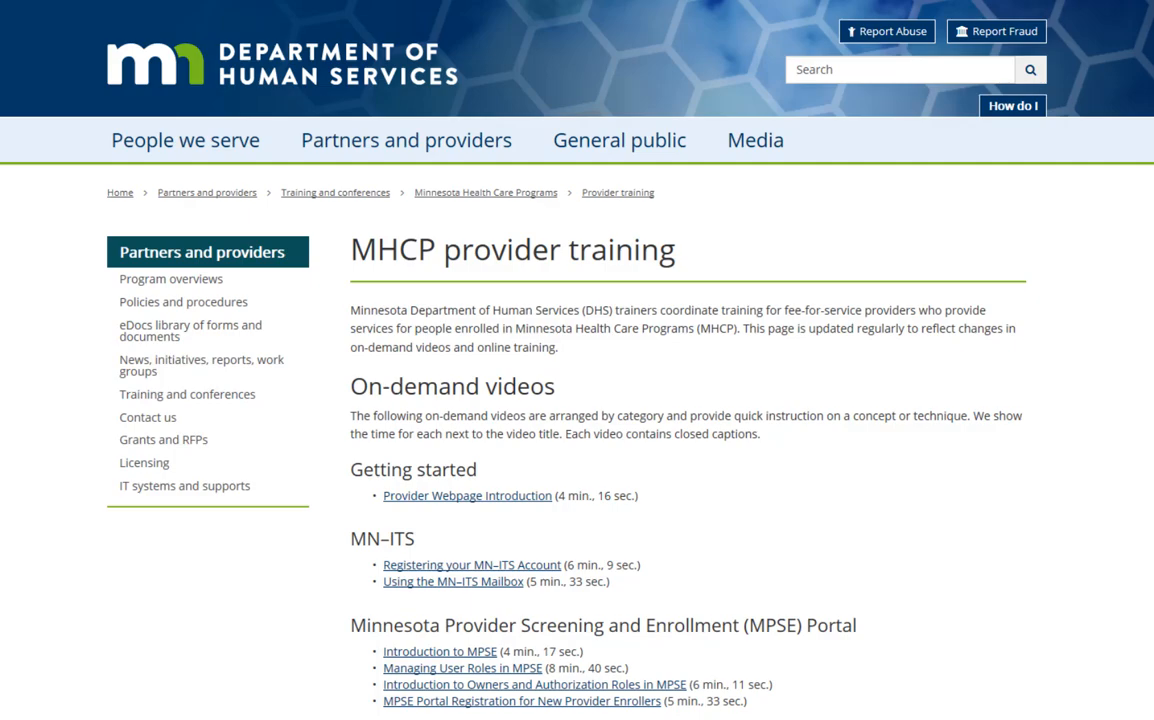
{"action": "scroll", "scroll_direction": "down", "scroll_amount": 3}
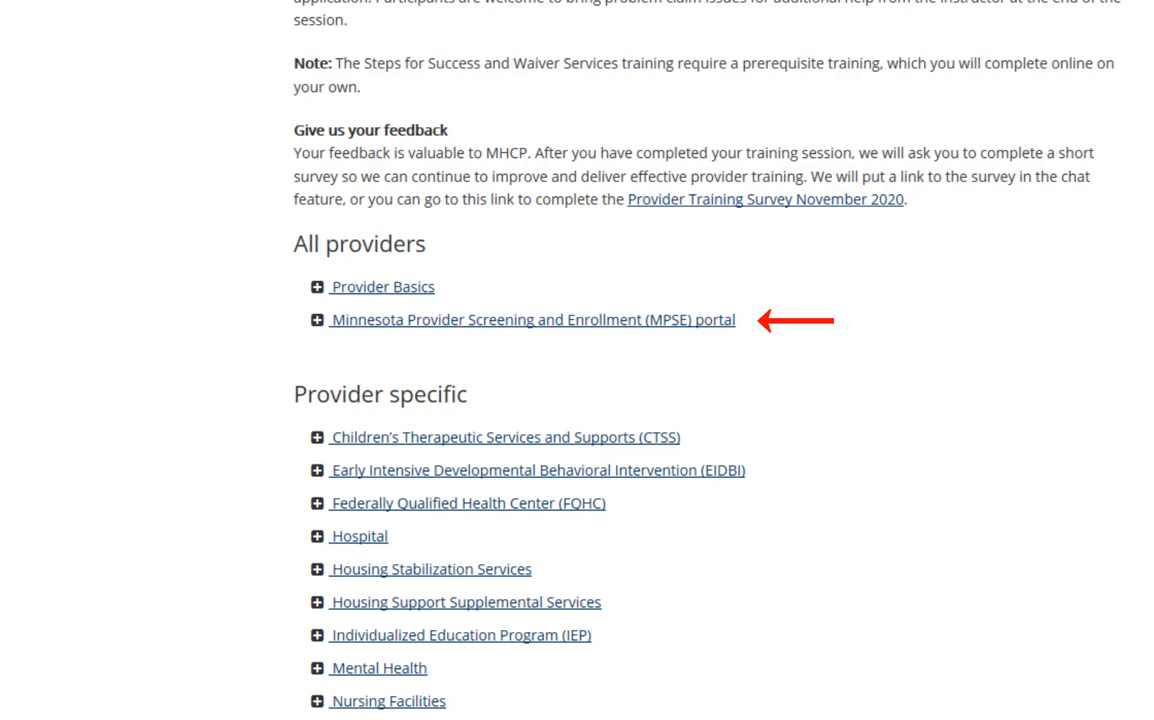